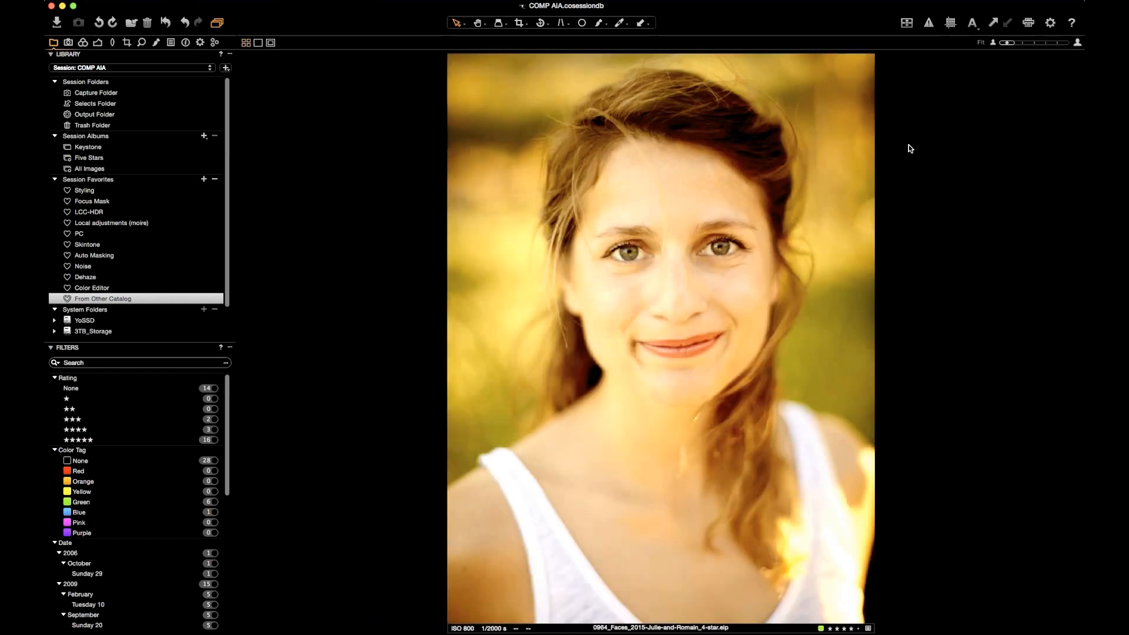
Toggle the viewer and browser, ending with all 35 thumbnails below the warm-toned portrait
{"action": "left_click", "coordinate": [257, 43]}
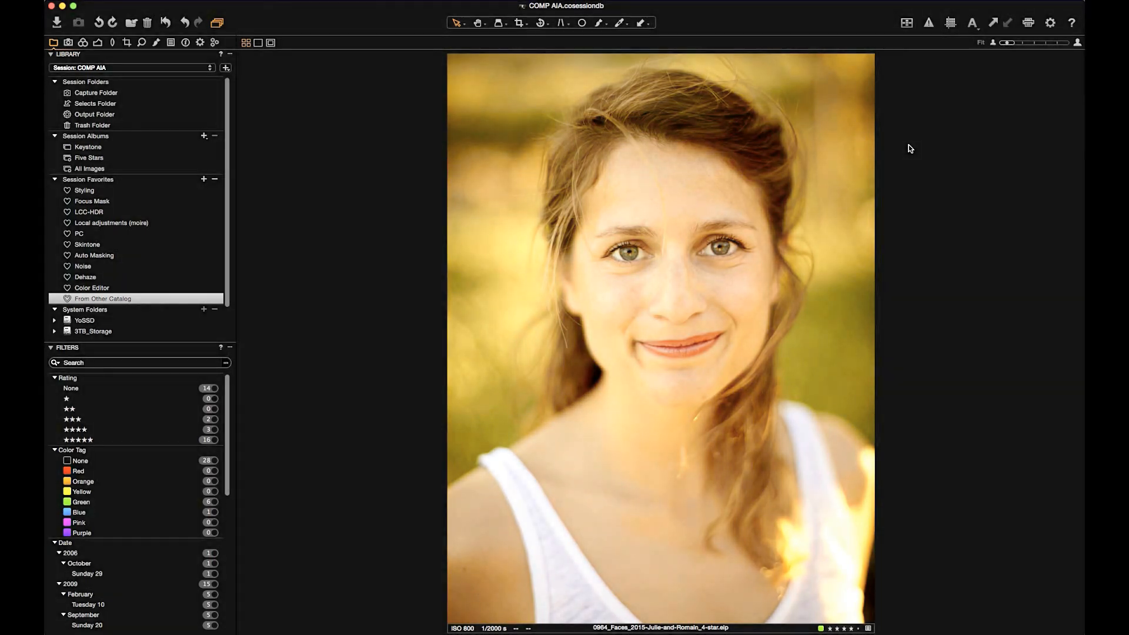
{"action": "left_click", "coordinate": [244, 42]}
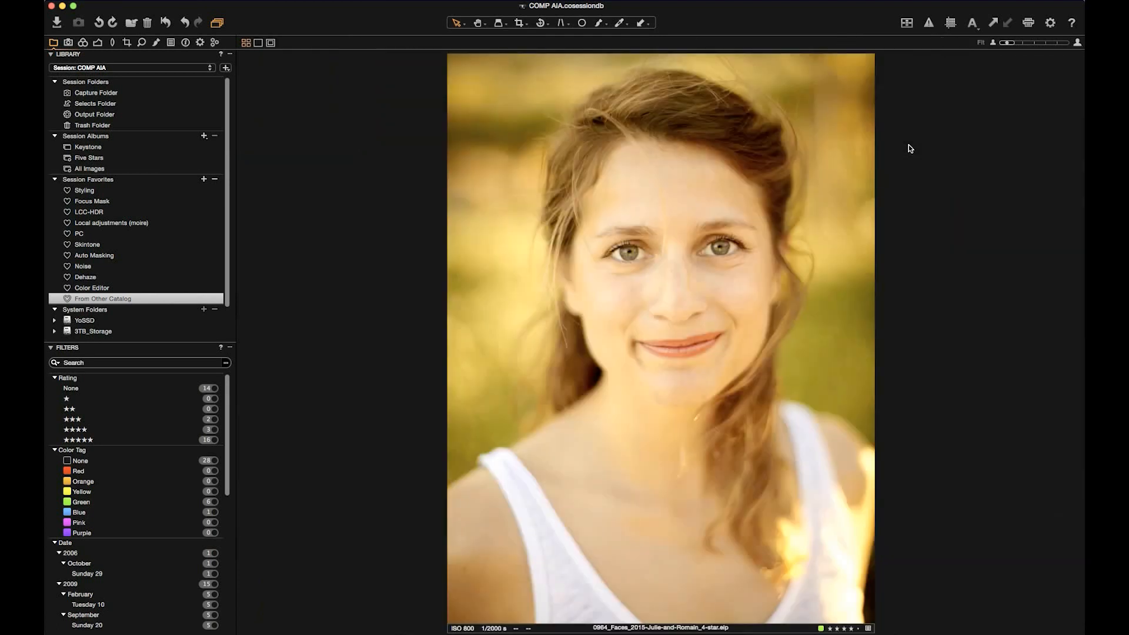
{"action": "left_click", "coordinate": [246, 42]}
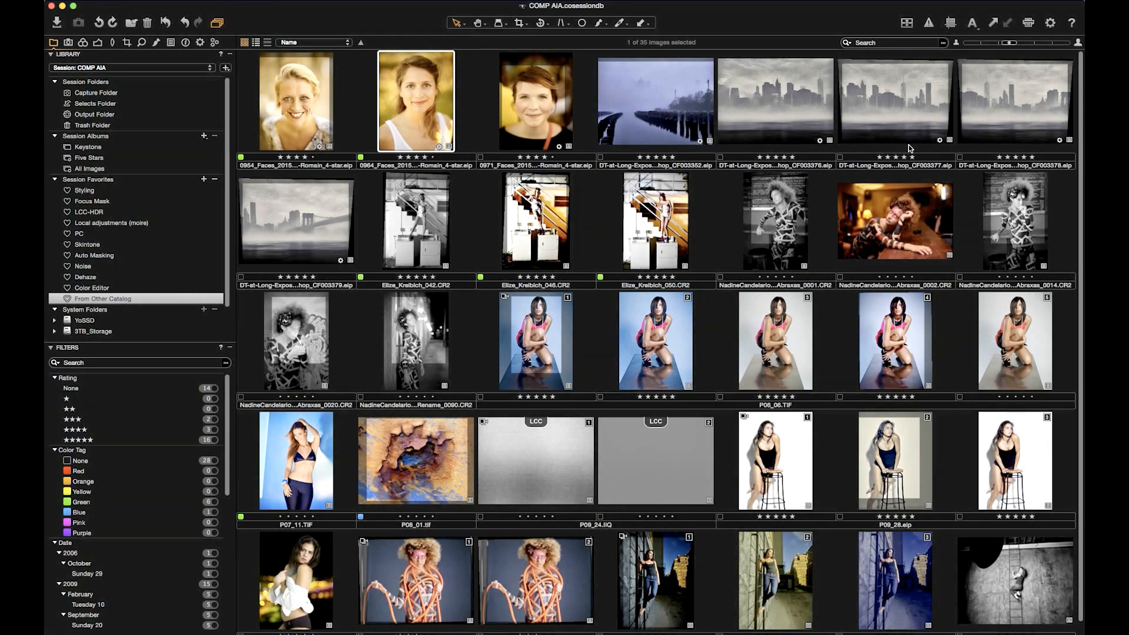
{"action": "double_click", "coordinate": [416, 101]}
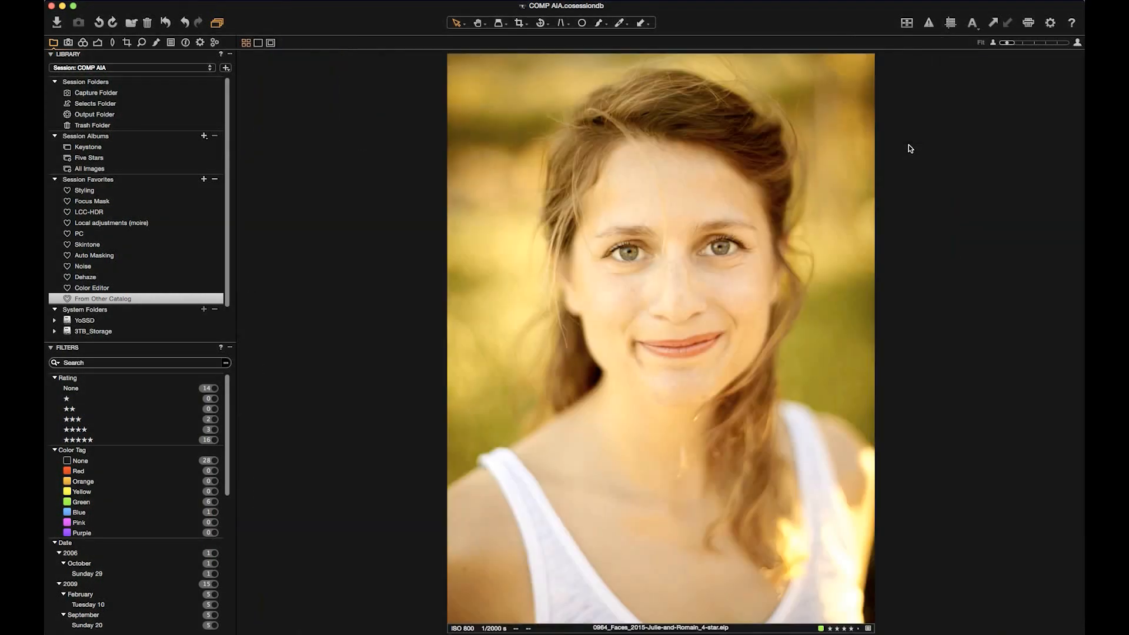
{"action": "left_click", "coordinate": [257, 42]}
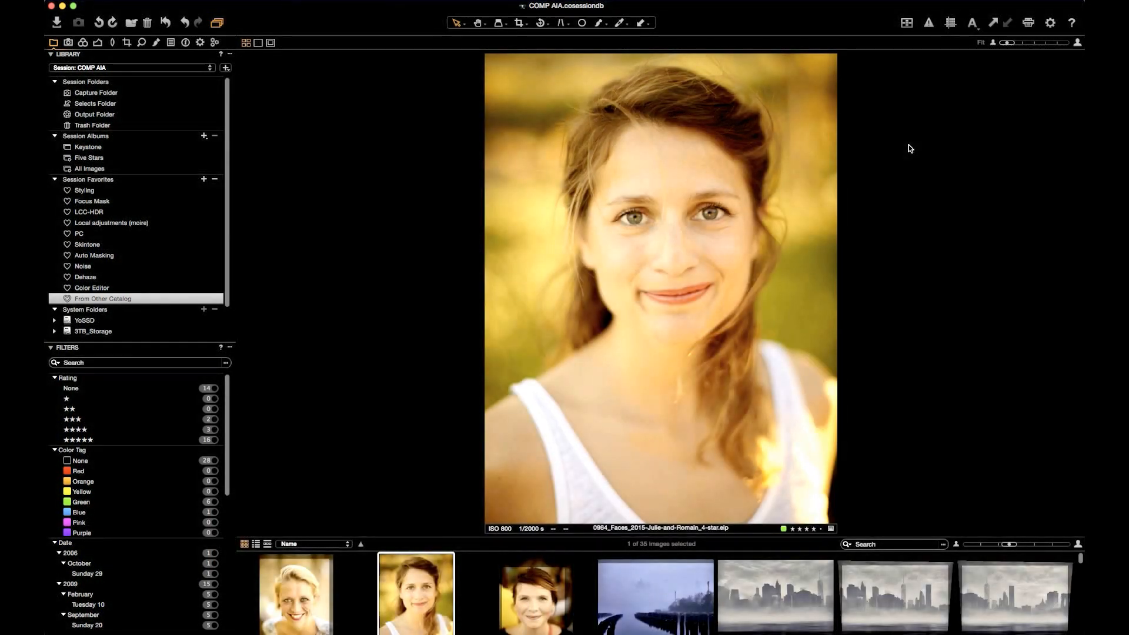